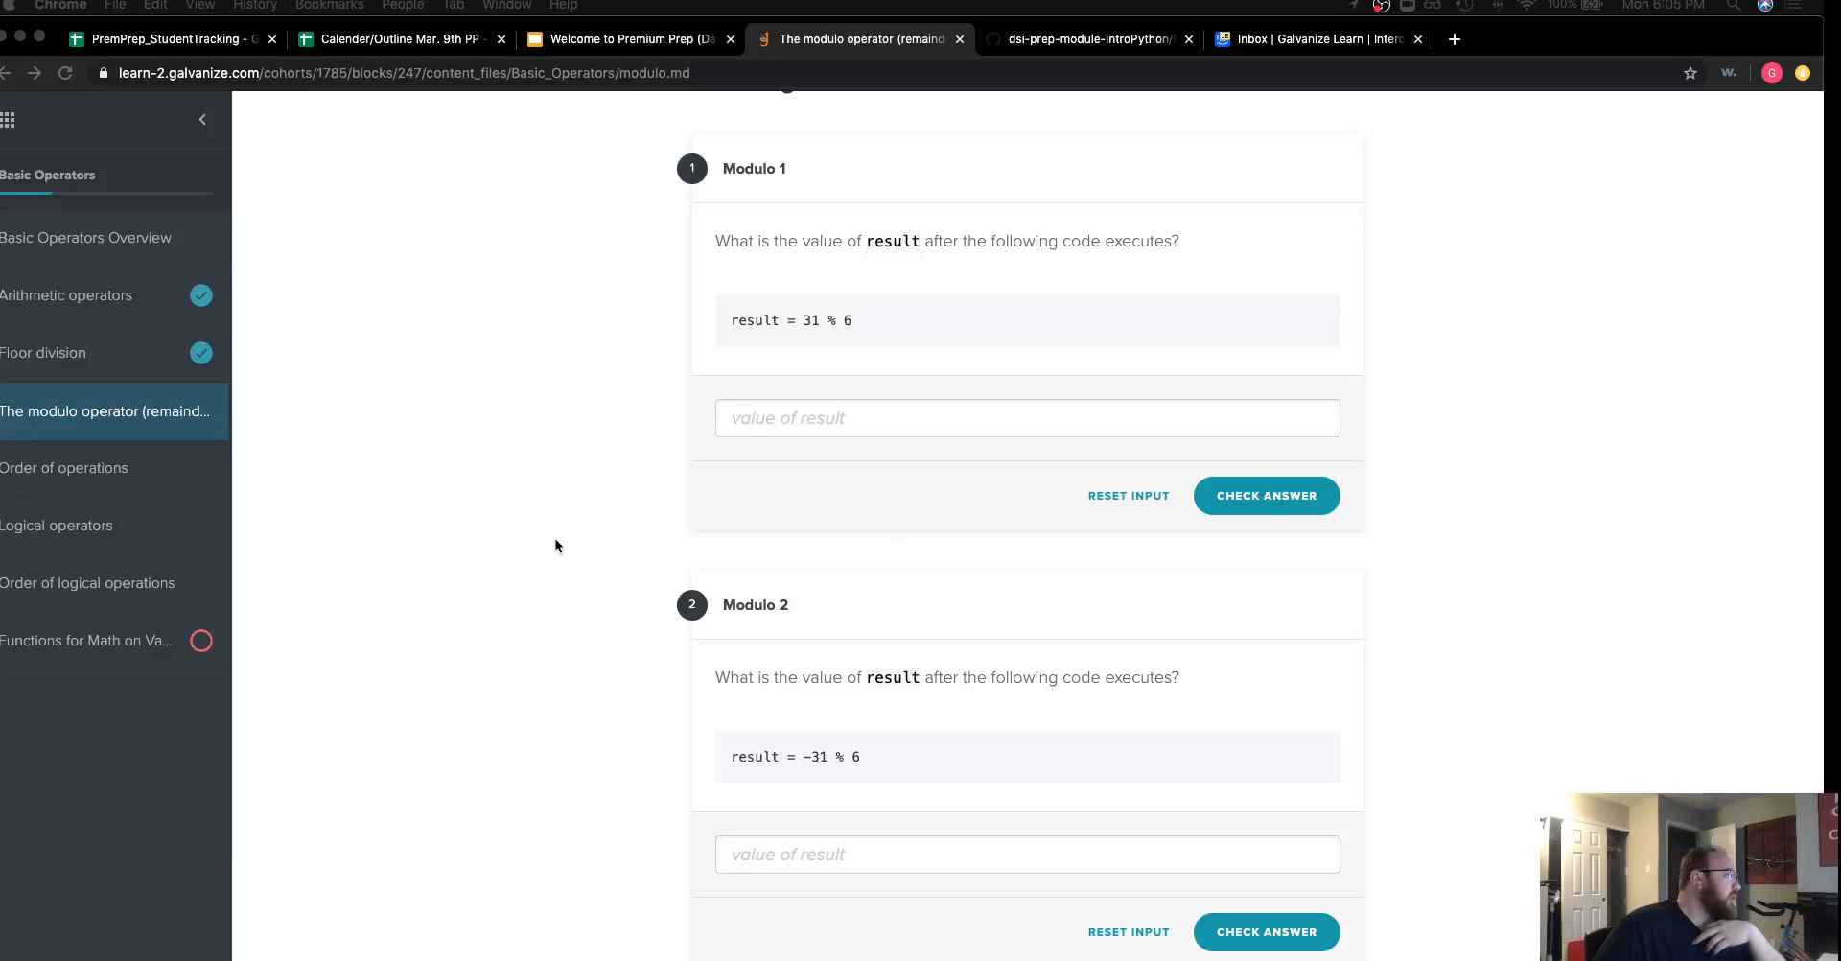
mouse_move(50, 252)
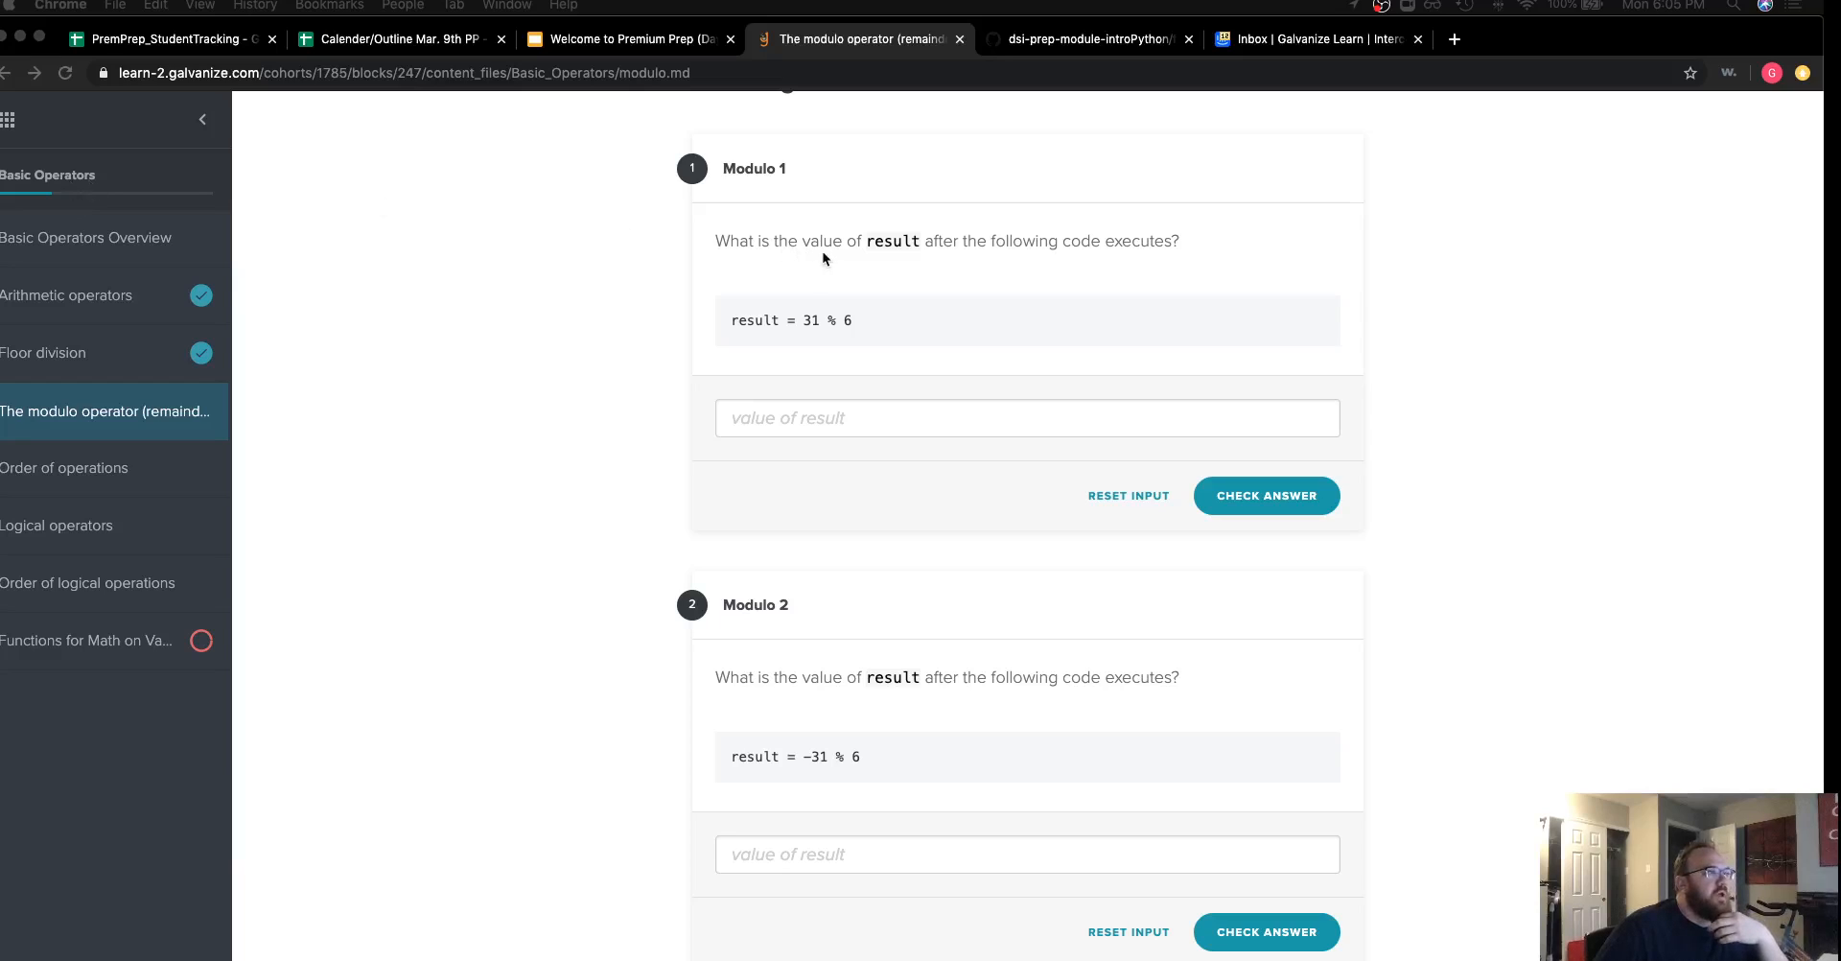
mouse_move(863, 253)
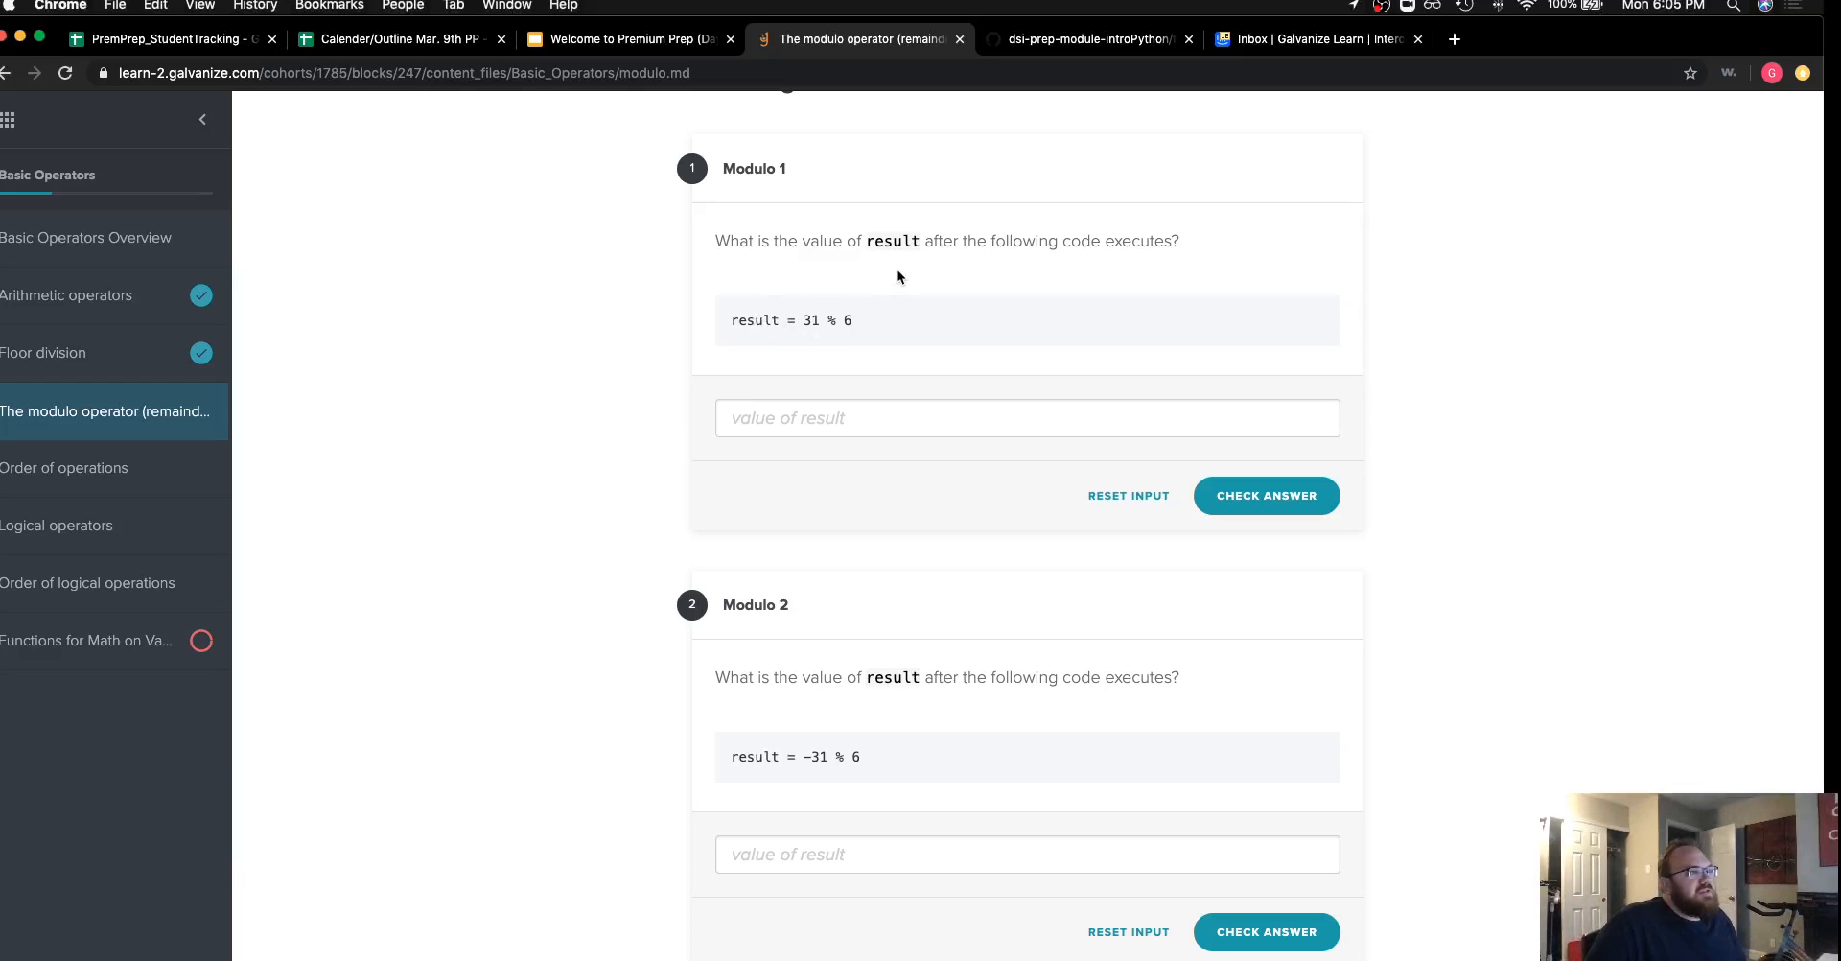
mouse_move(824, 321)
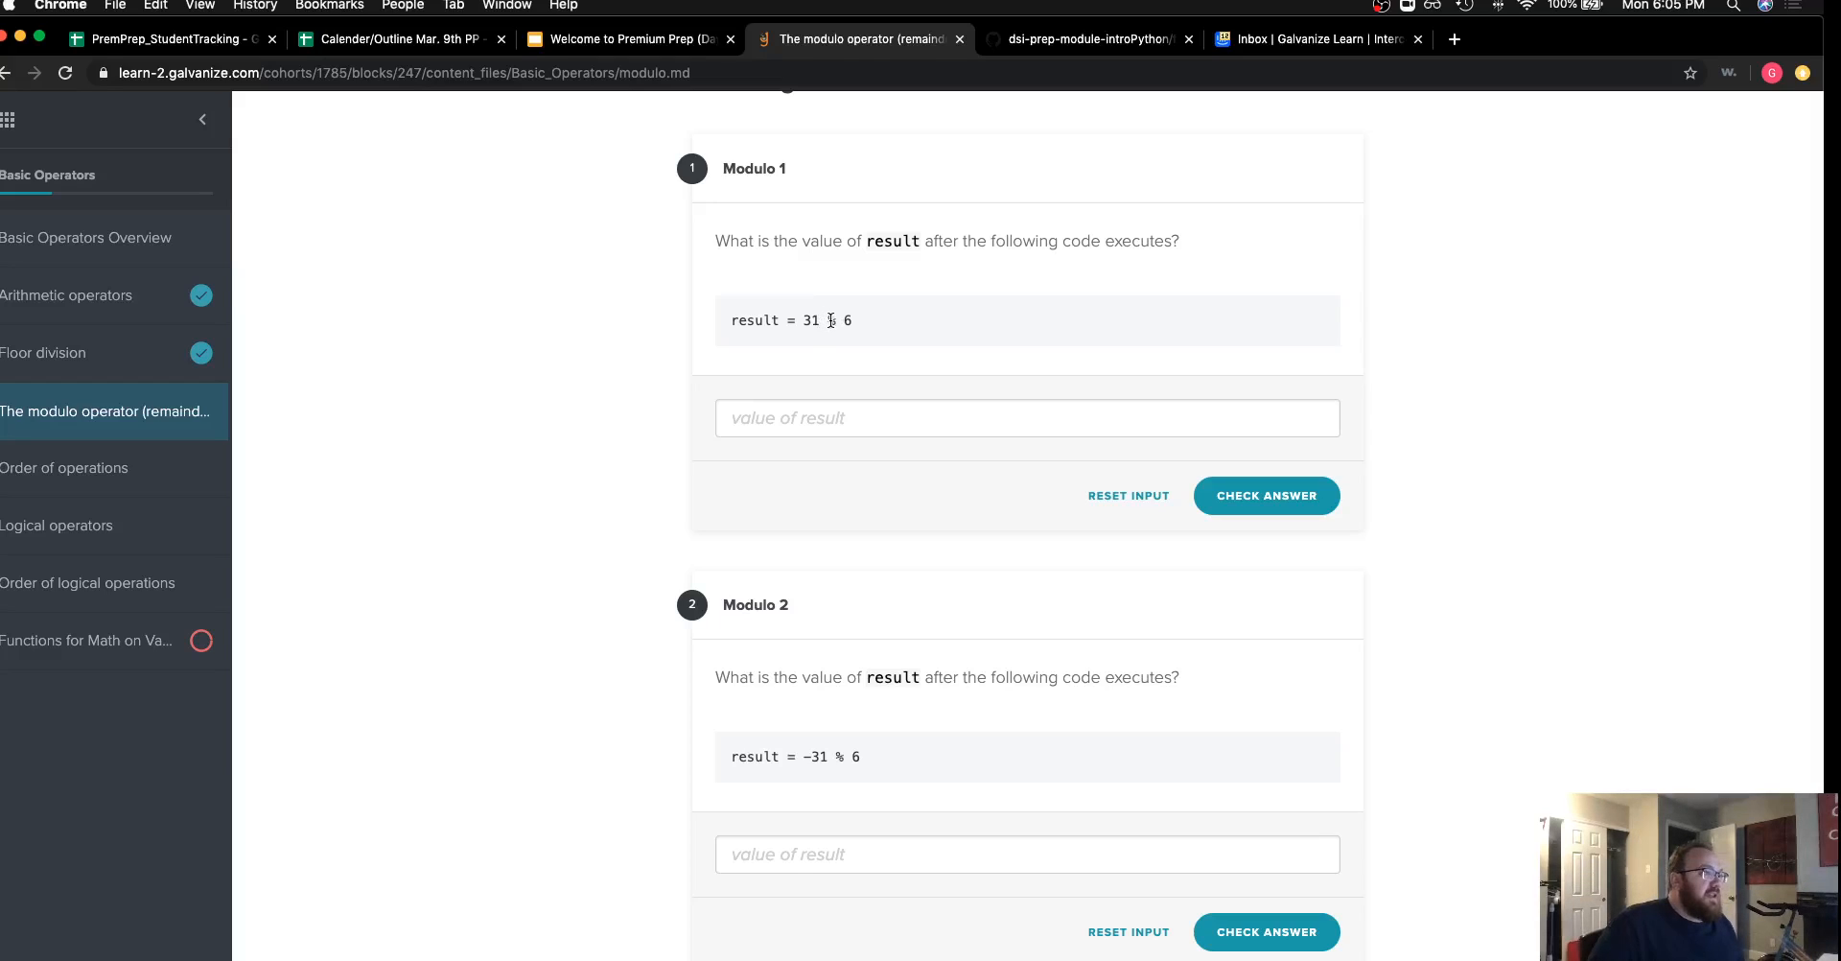
mouse_move(845, 321)
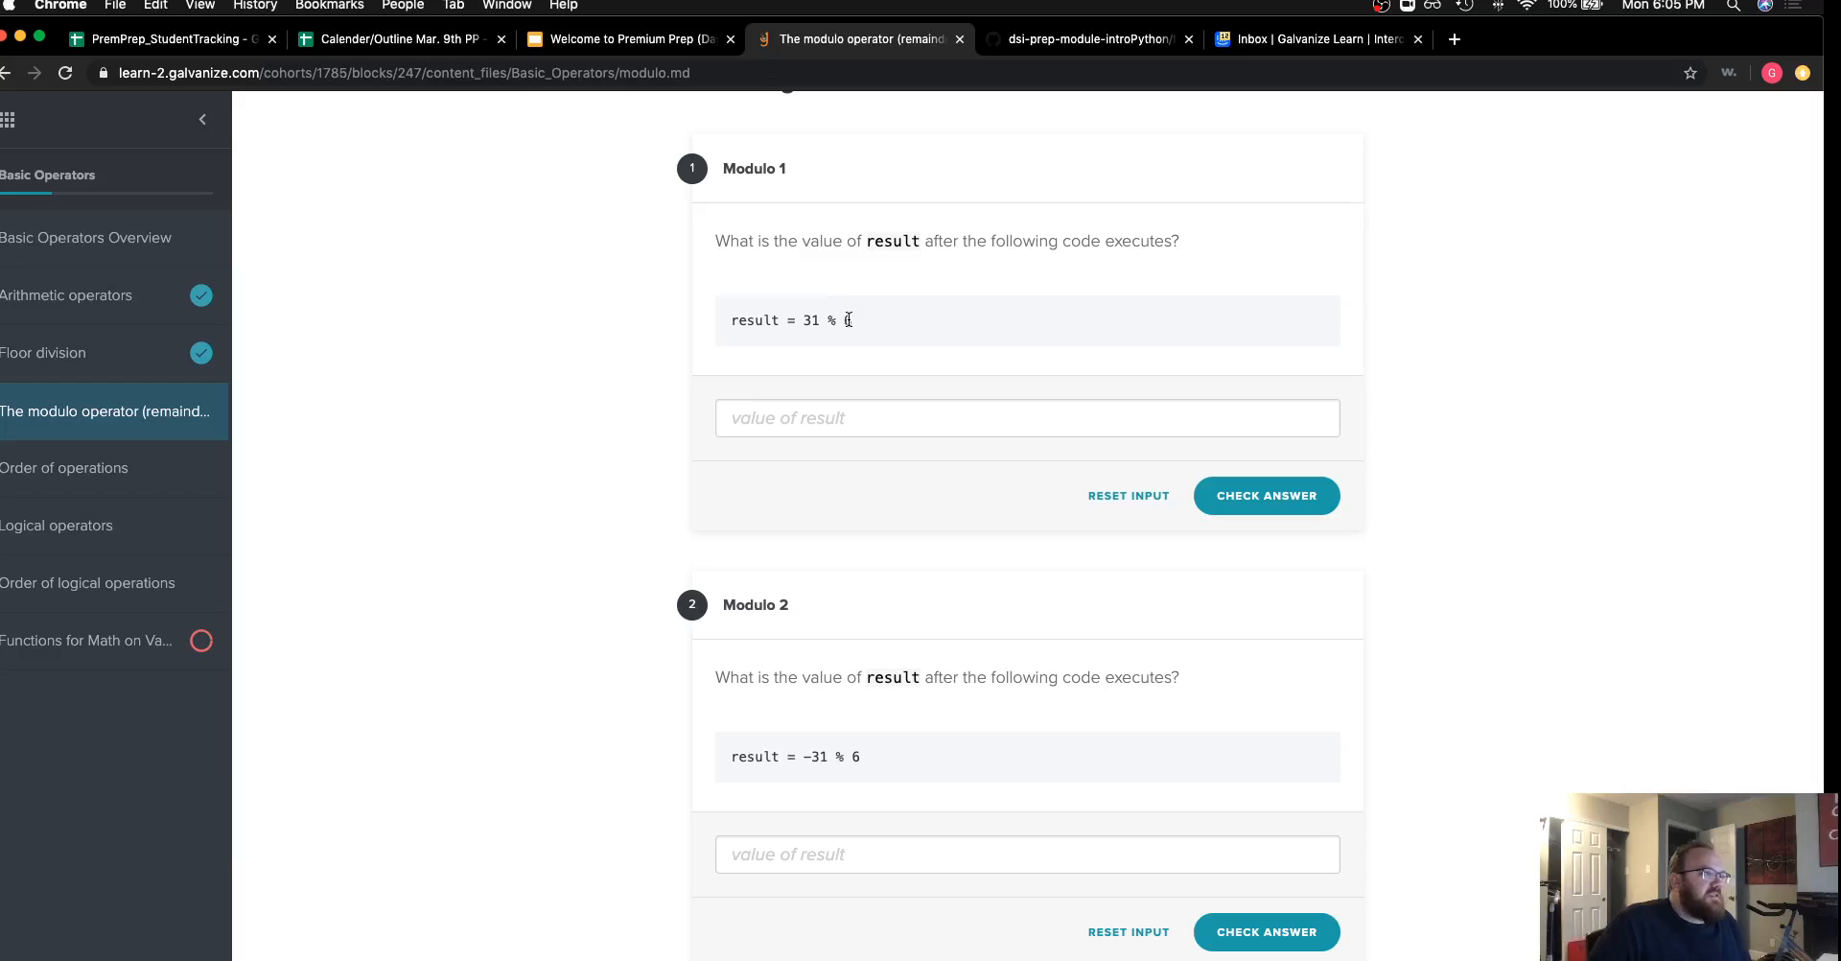
mouse_move(902, 341)
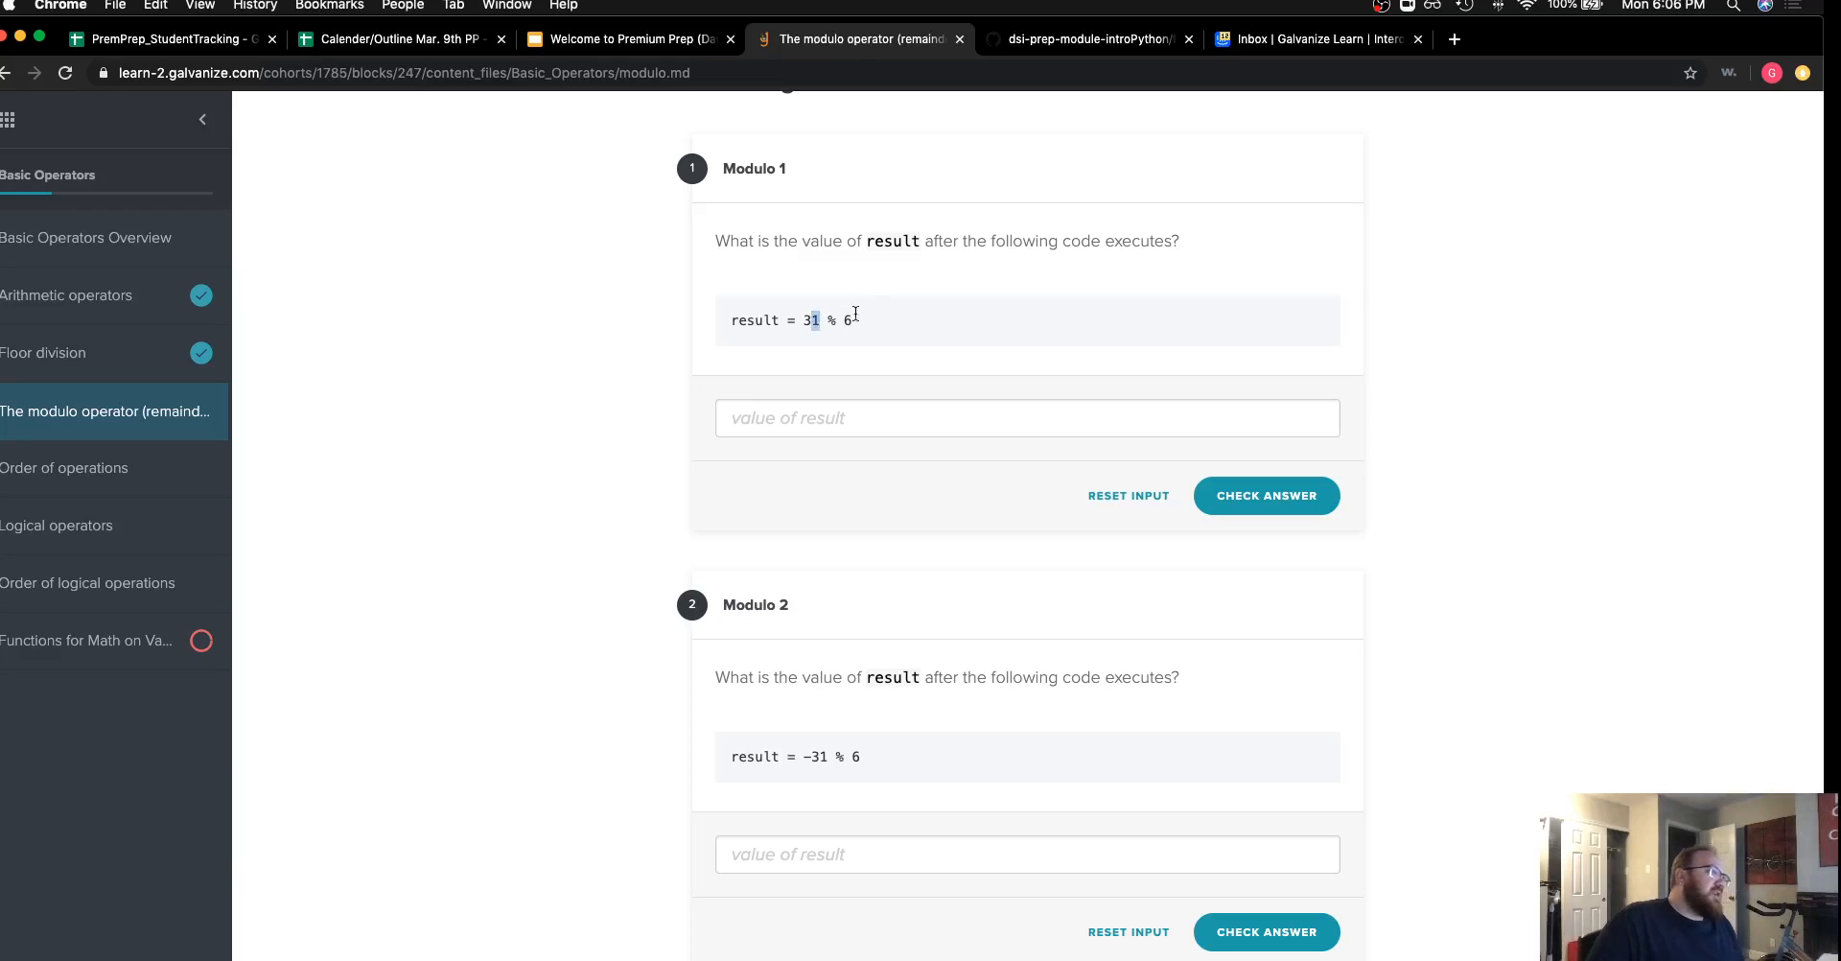
Enter 1 as the result of 31 % 6 and check it, marked Correct with remainder explanation.
left_click(1025, 416)
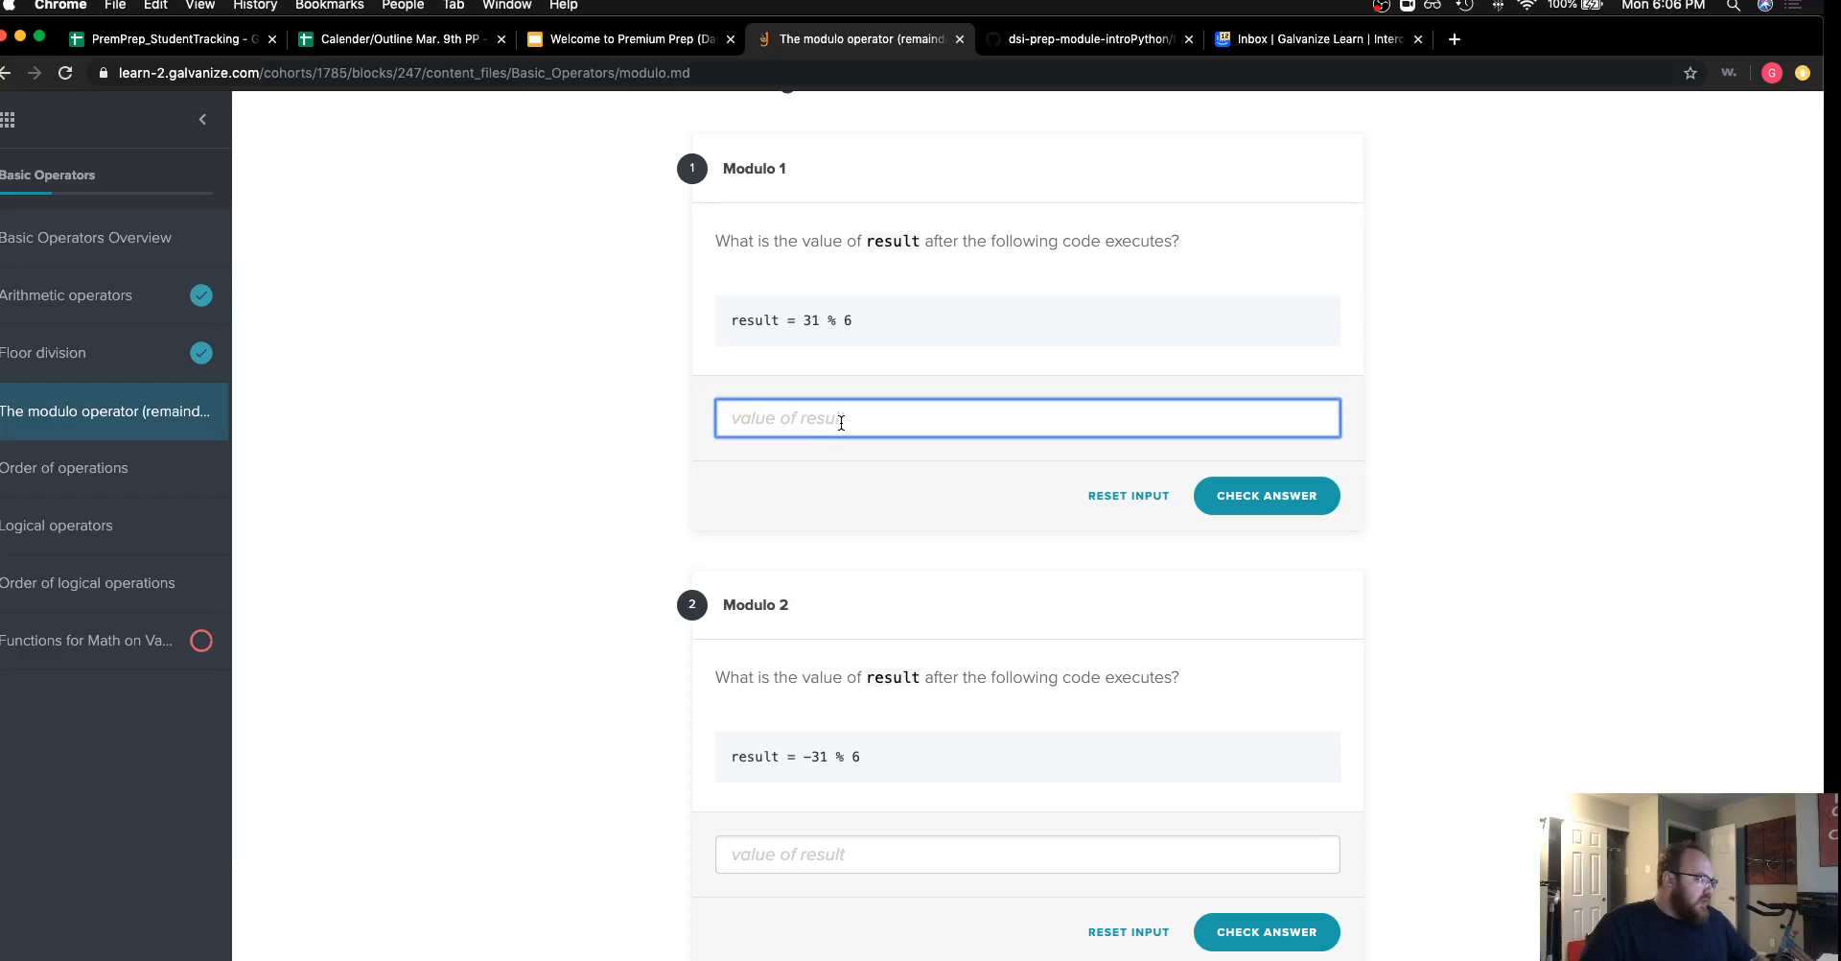
type("1")
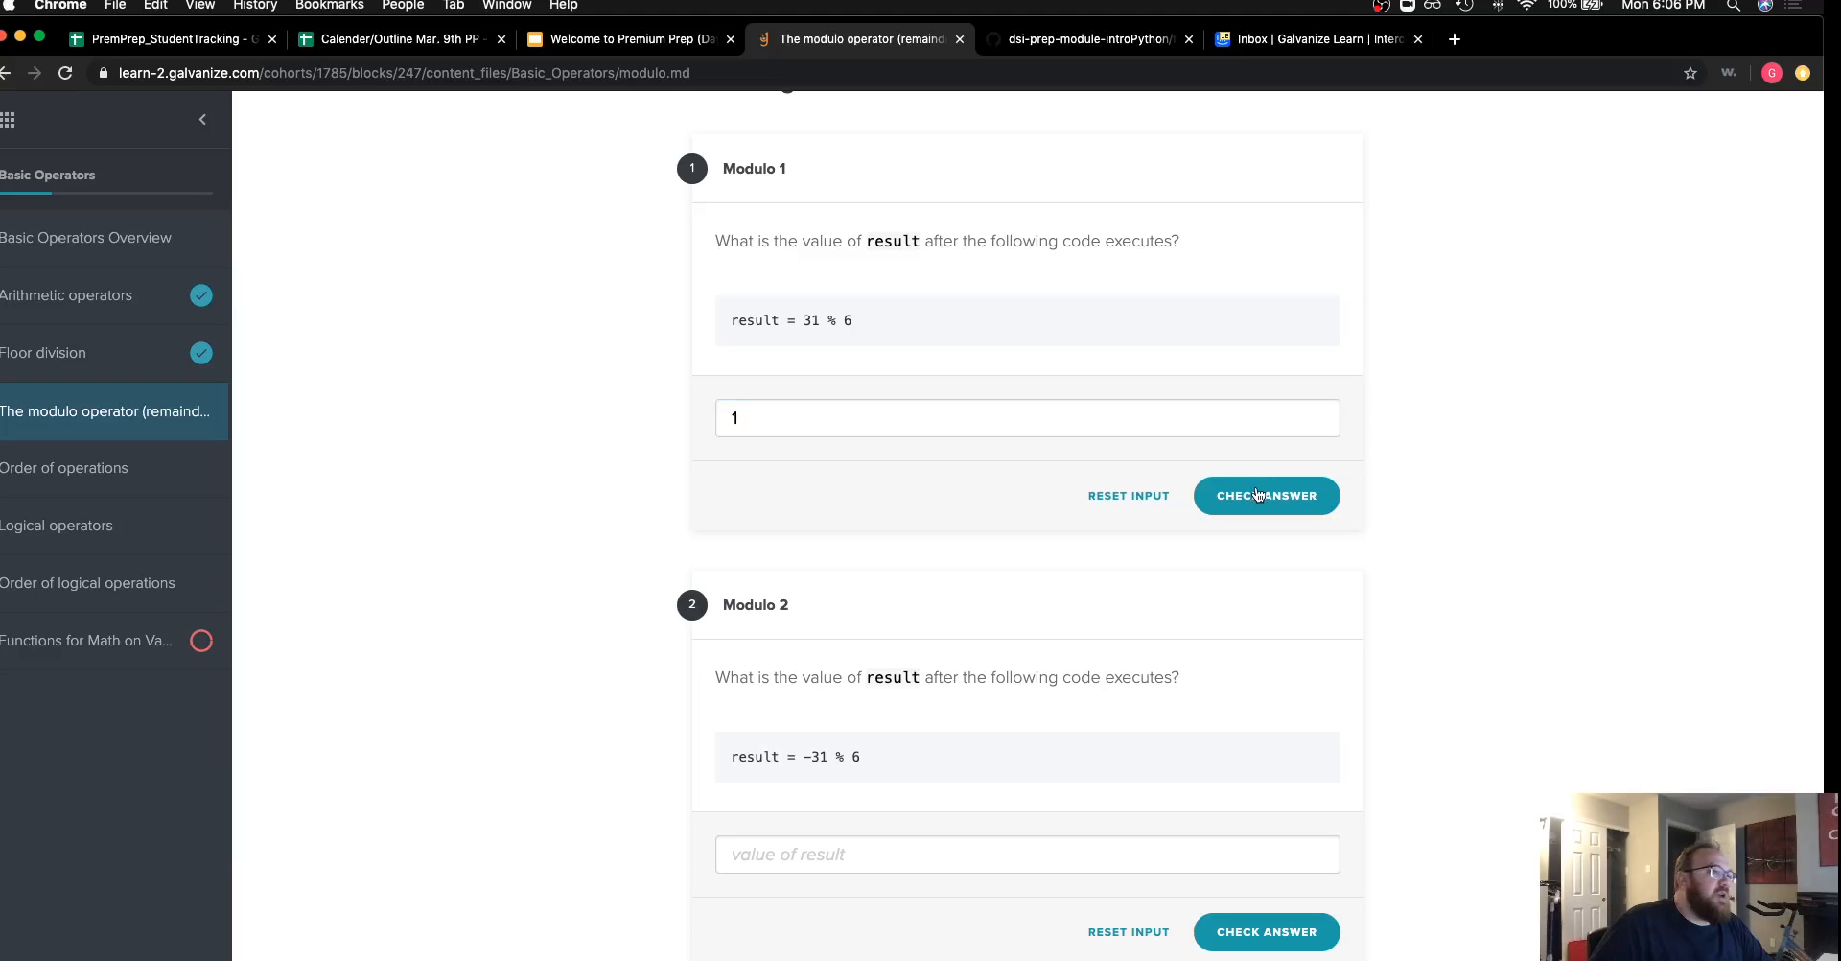
left_click(1266, 495)
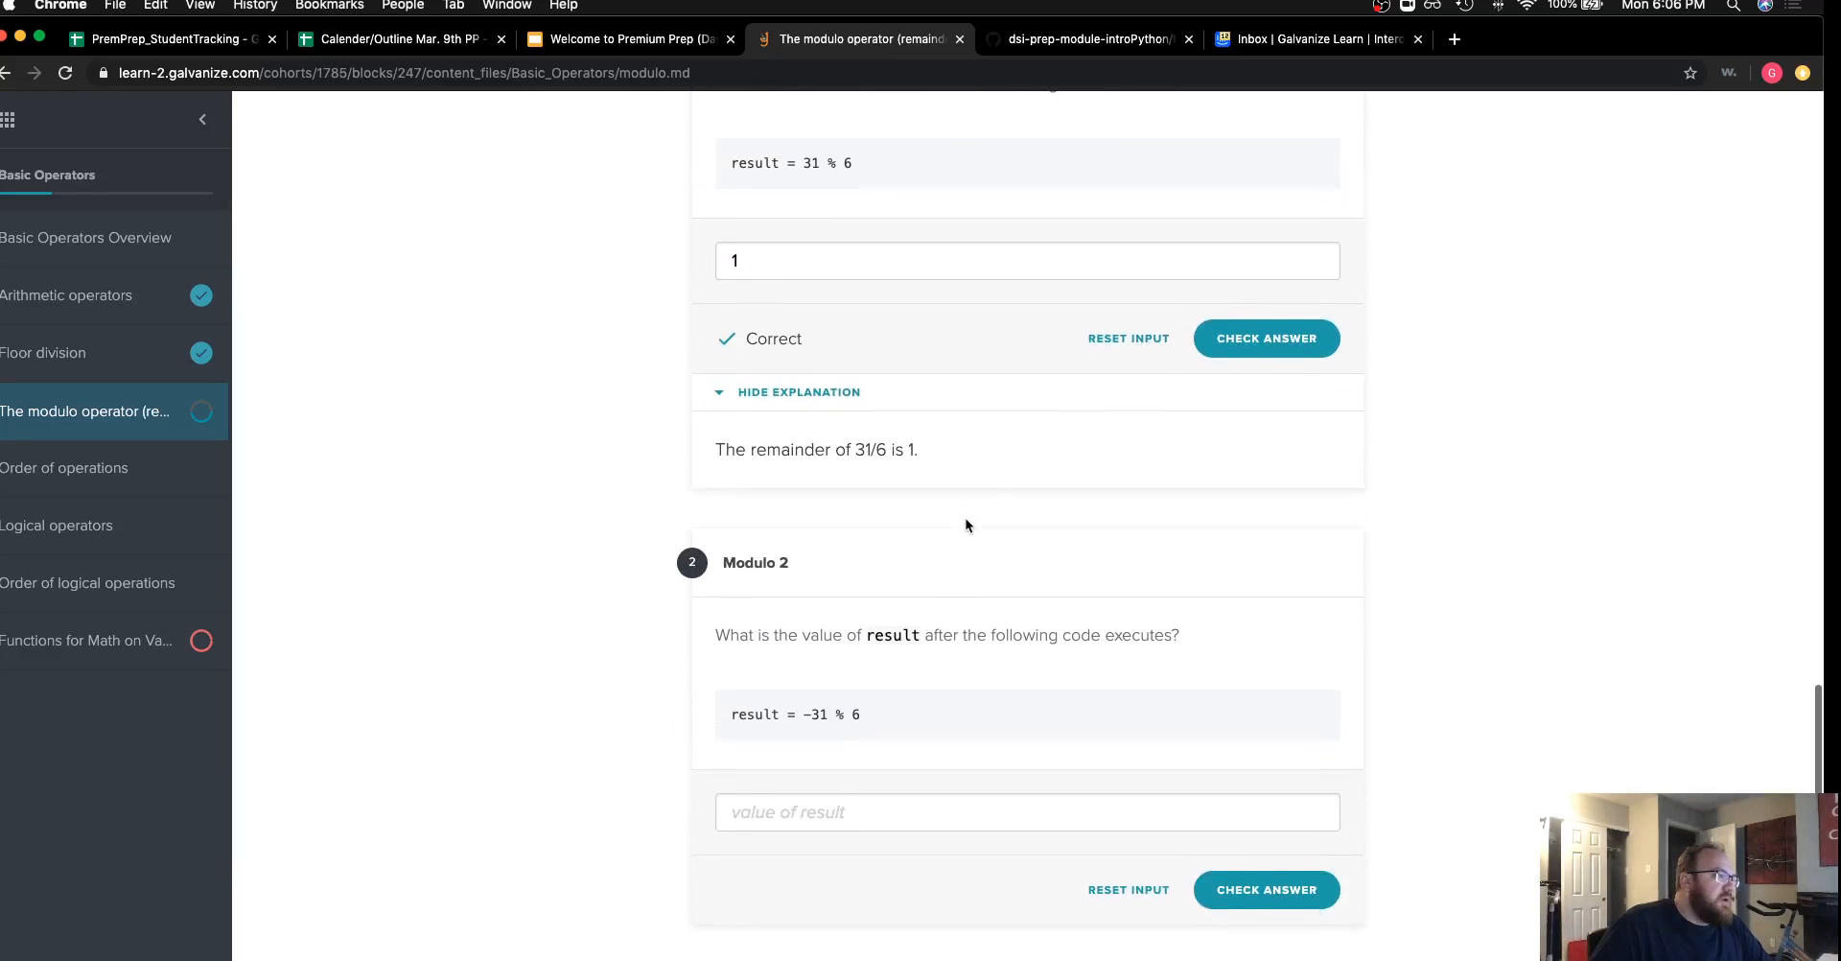
Review the -31 % 6 code, enter 5 and check it, marked Correct with negative-dividend explanation.
scroll("down", 3)
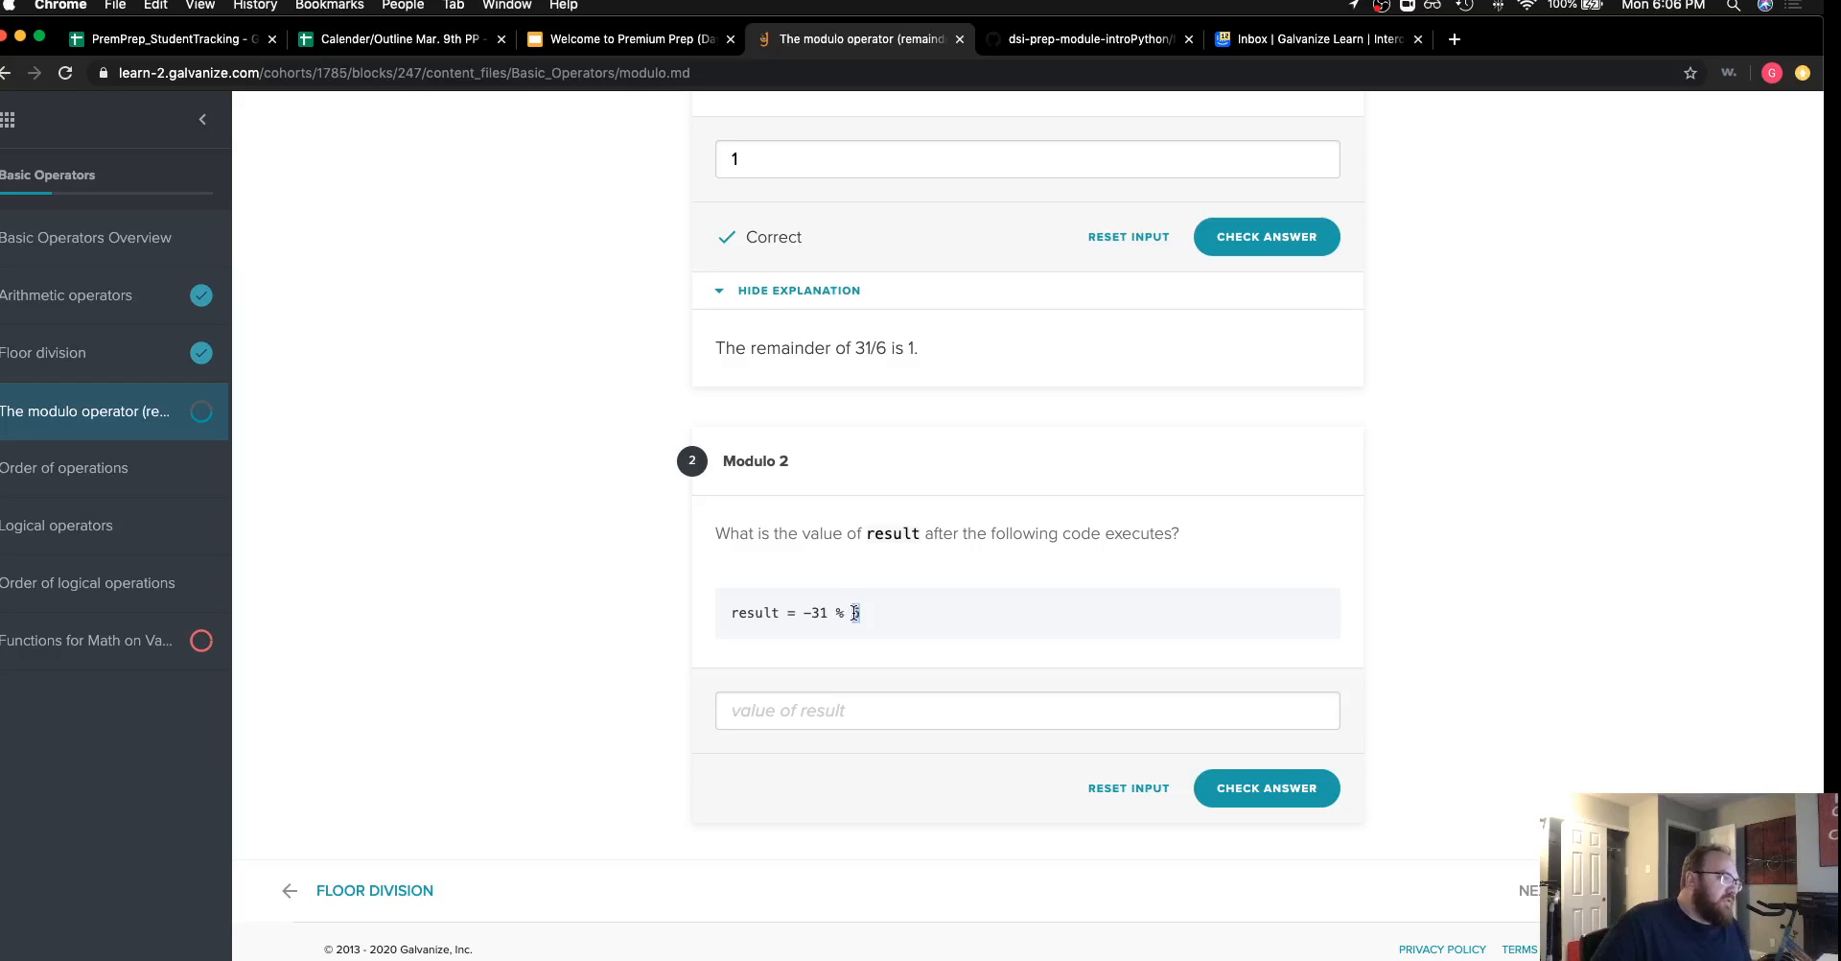
double_click(816, 612)
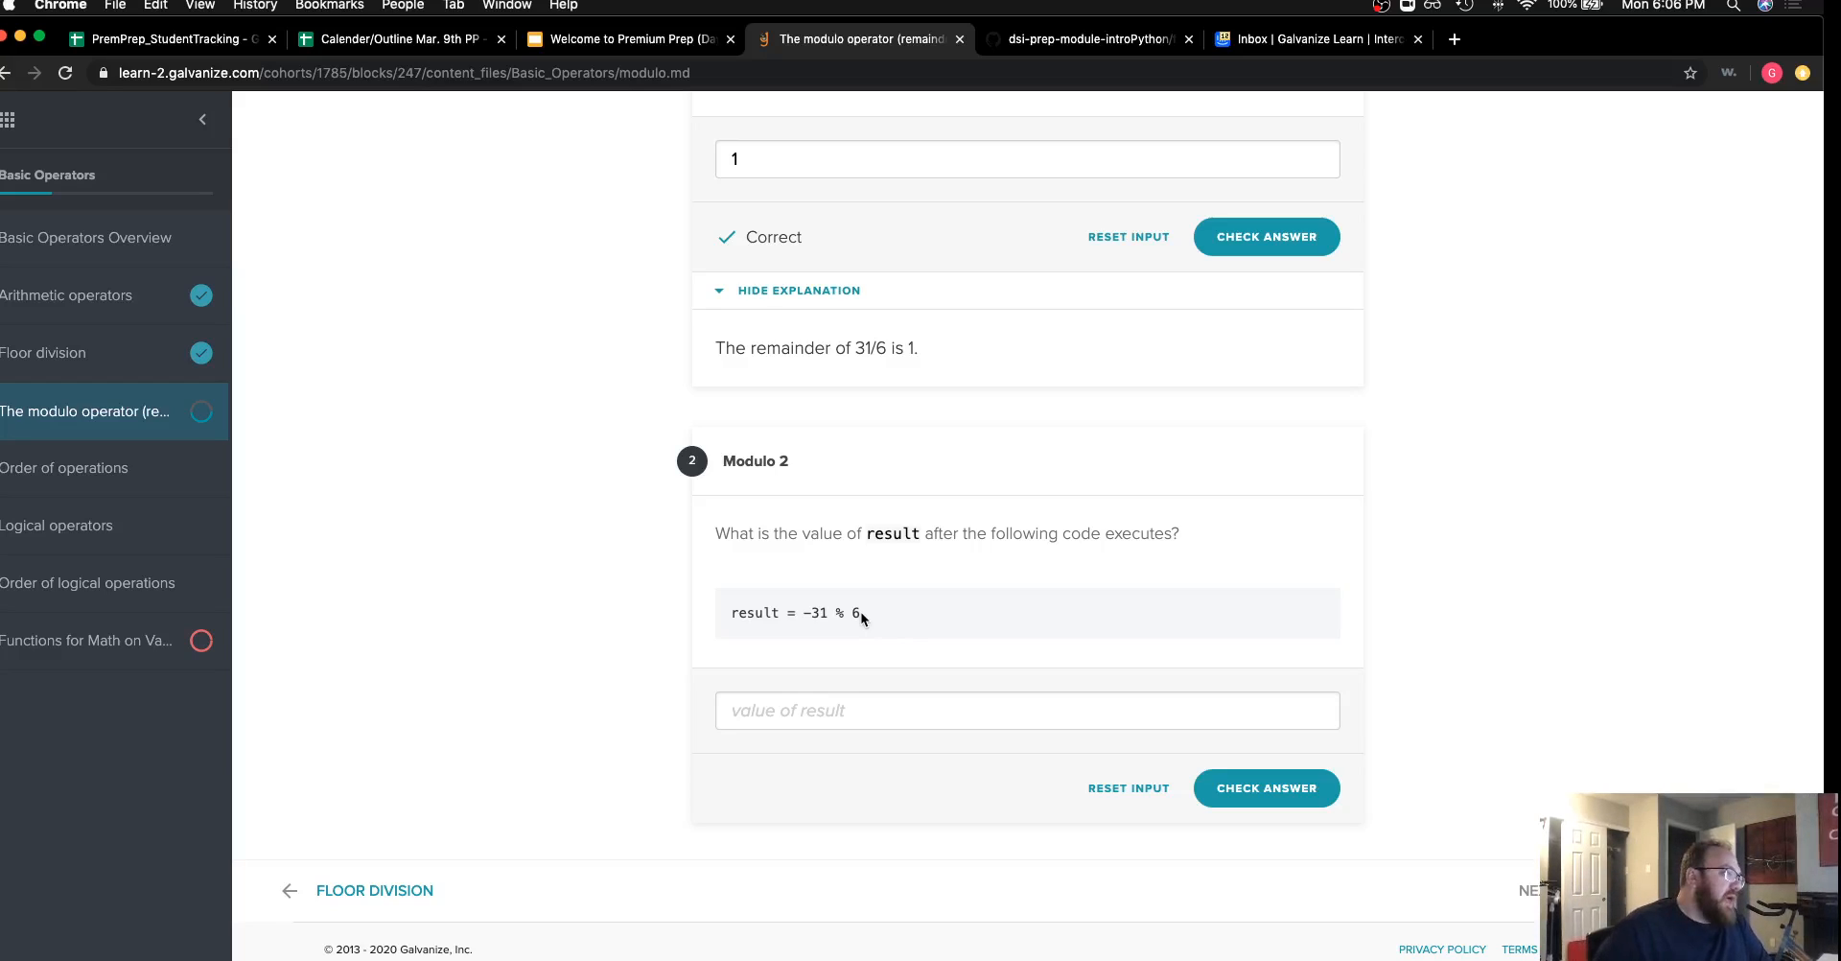
double_click(855, 611)
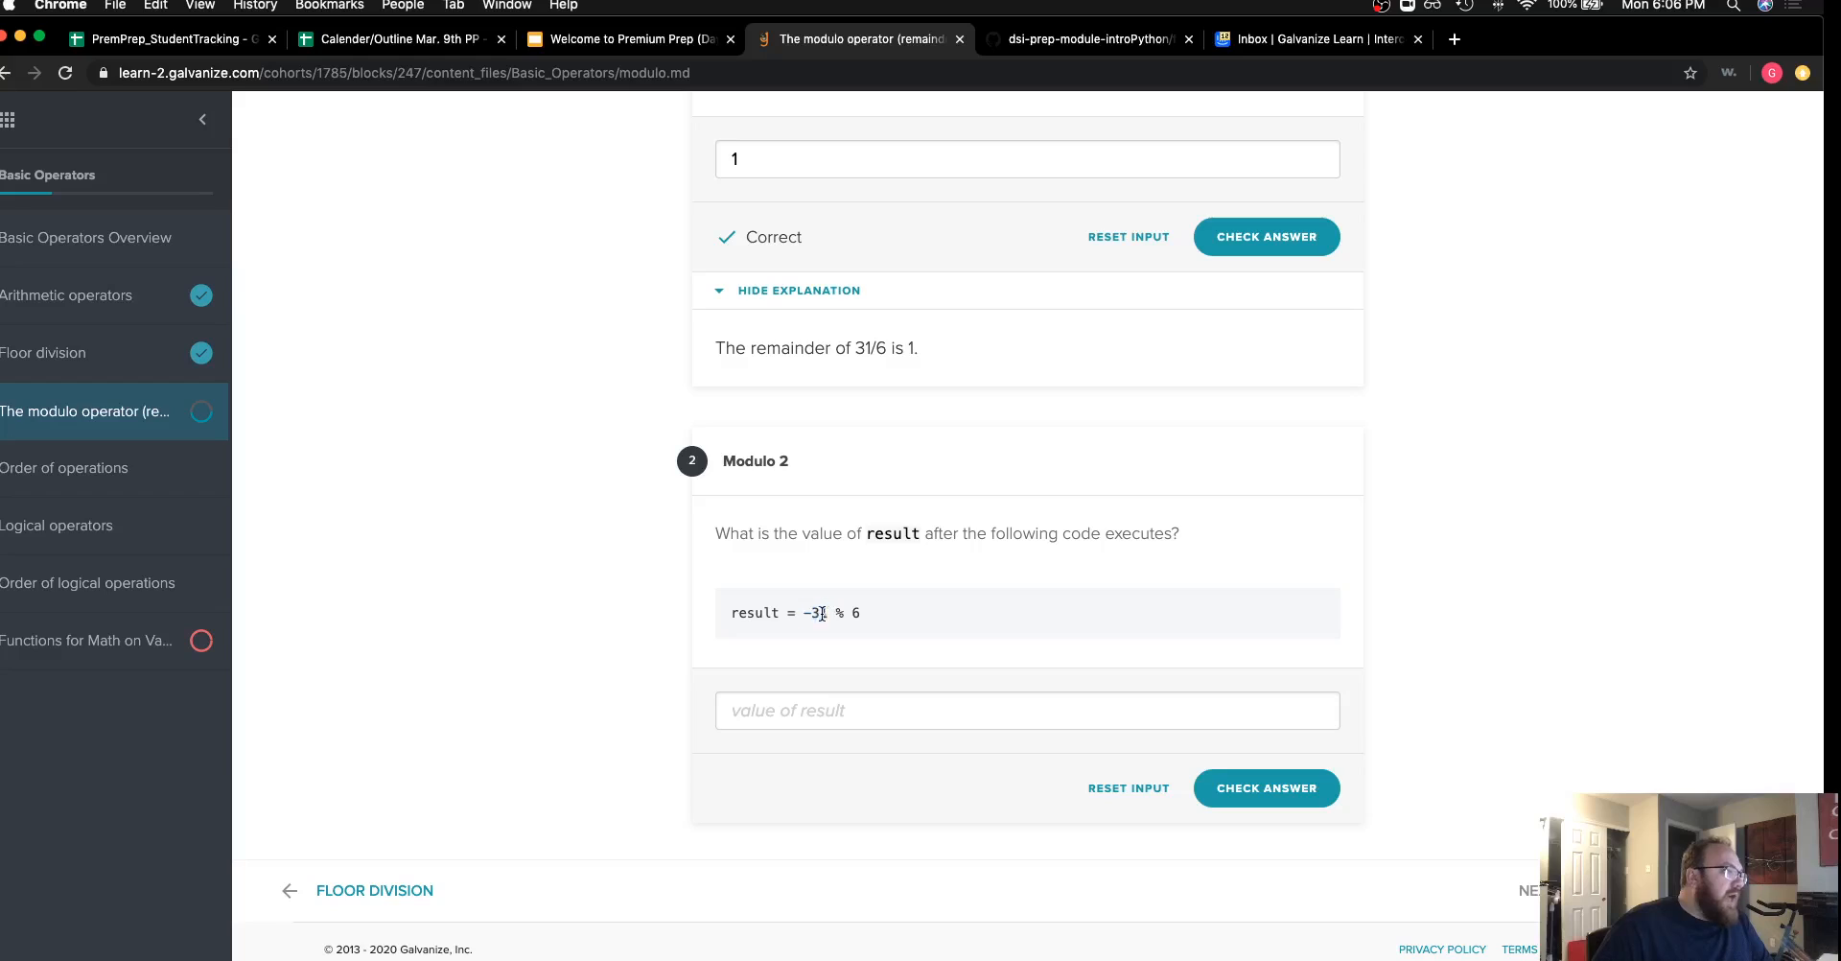
double_click(815, 611)
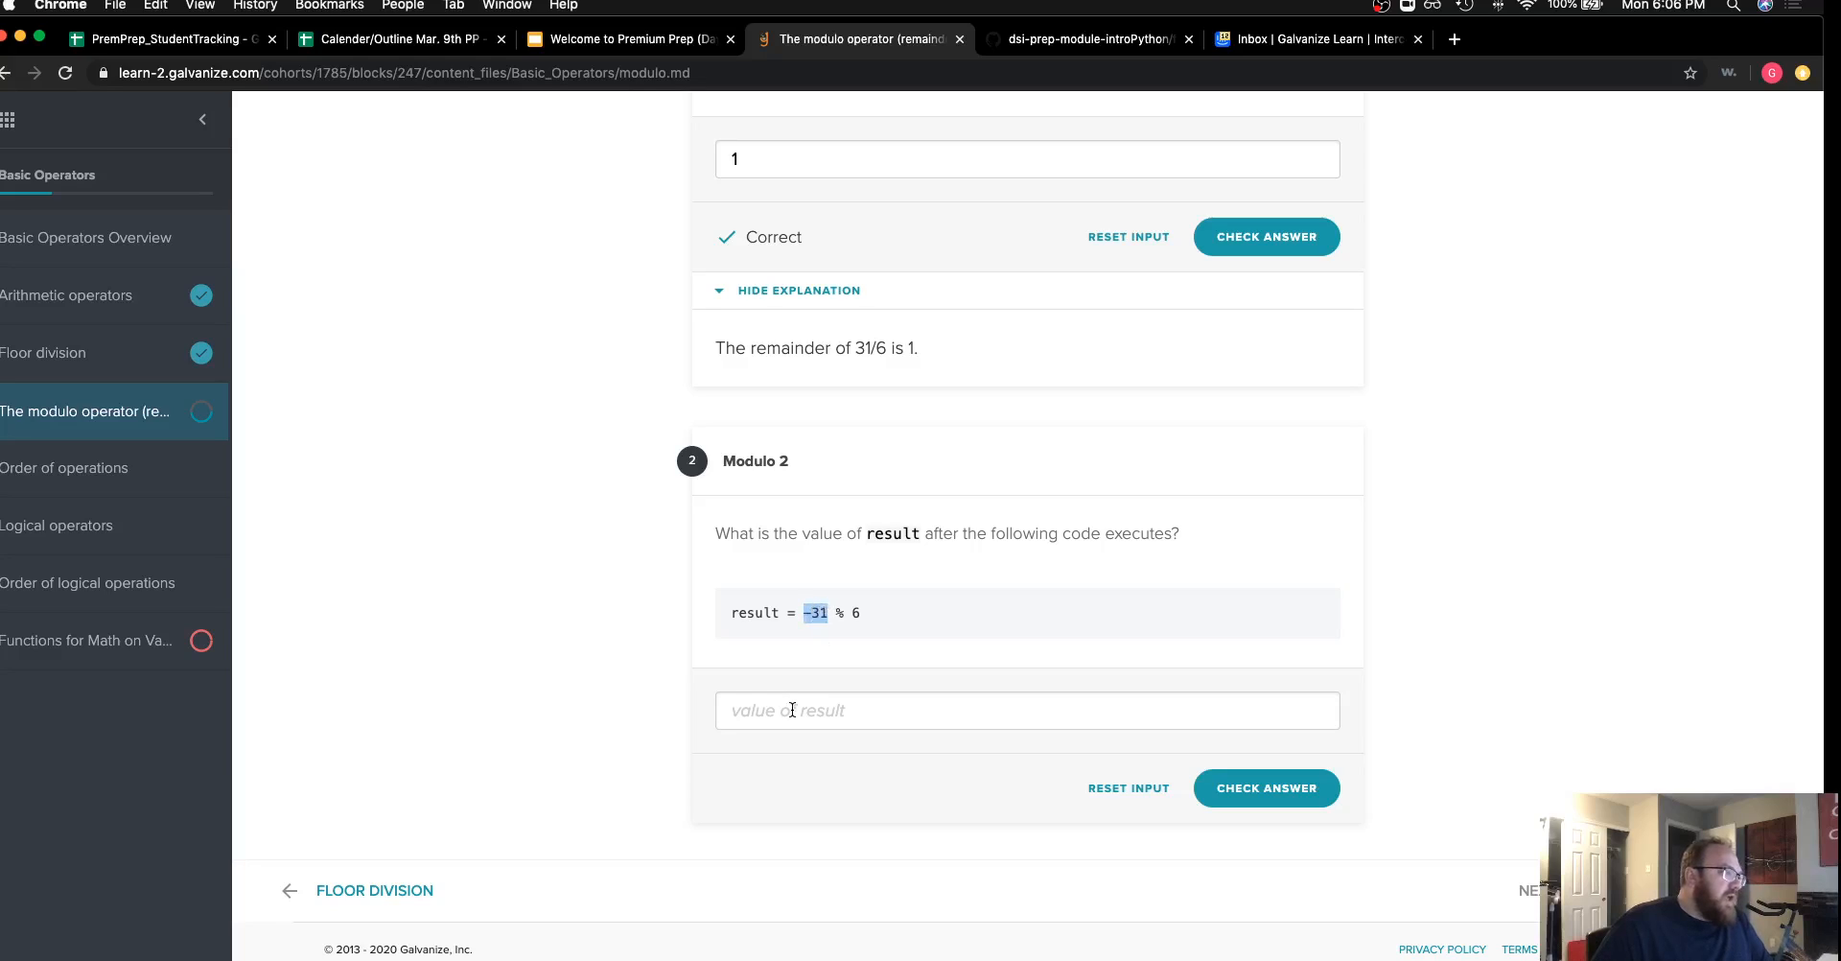
type("5")
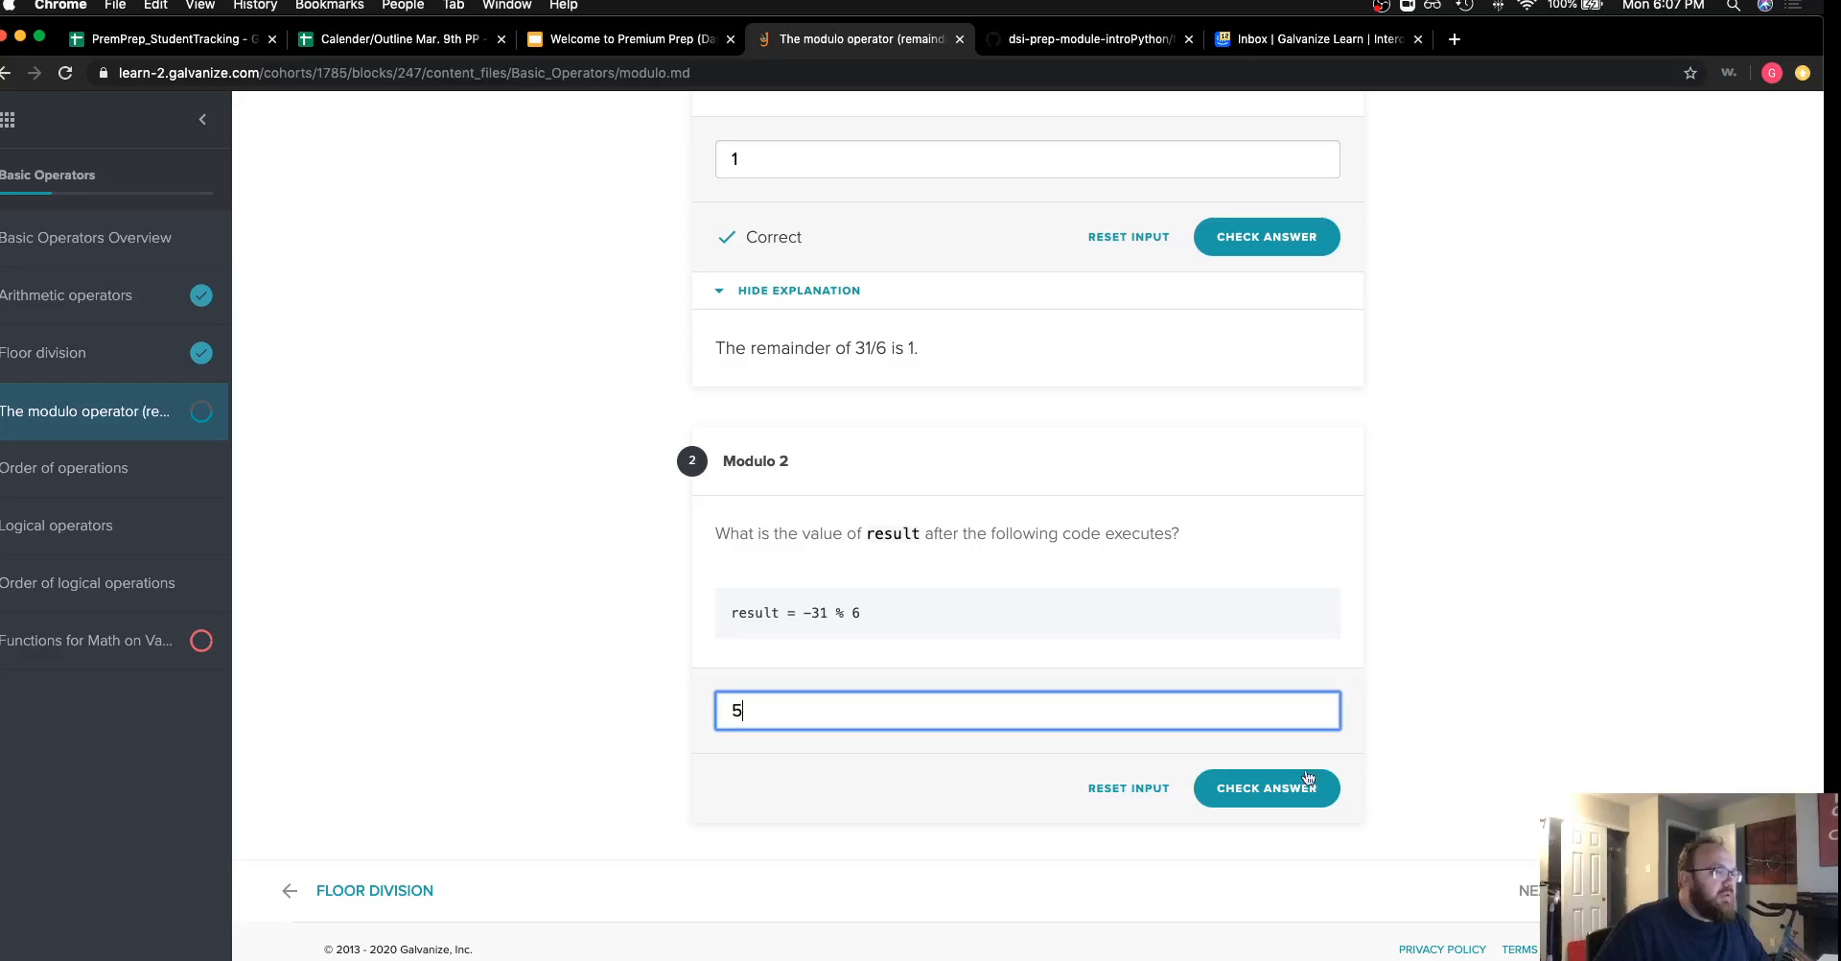
left_click(1266, 788)
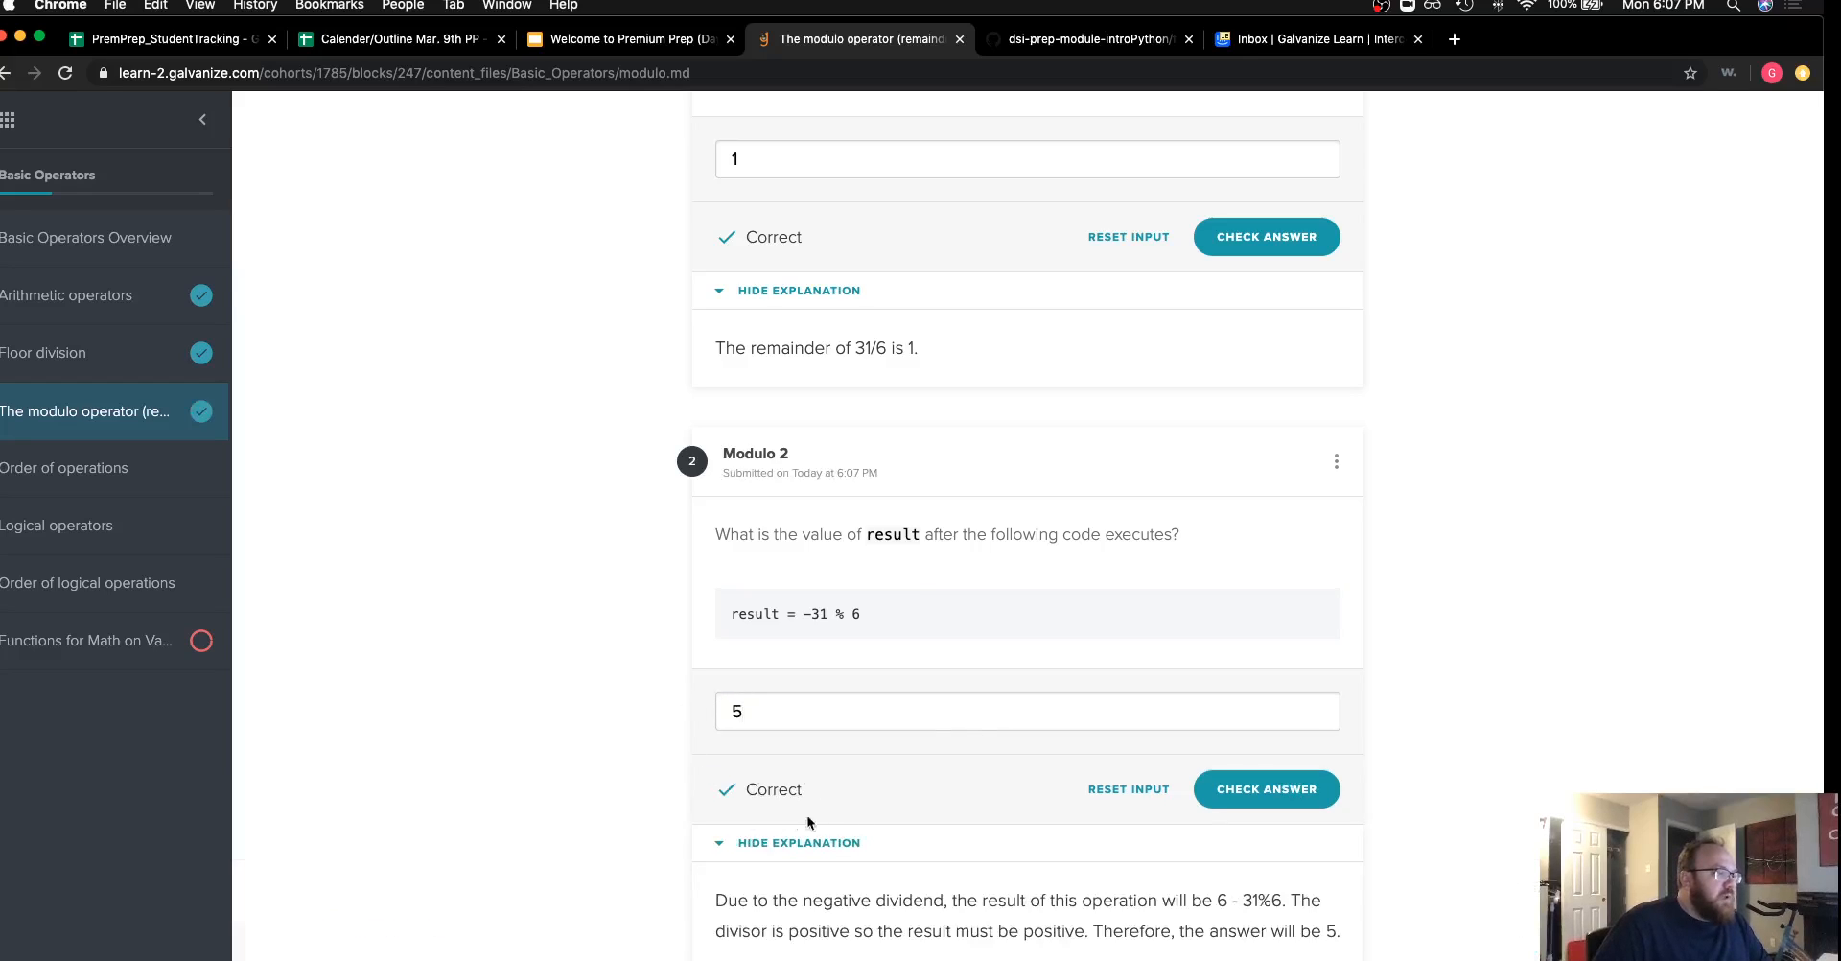